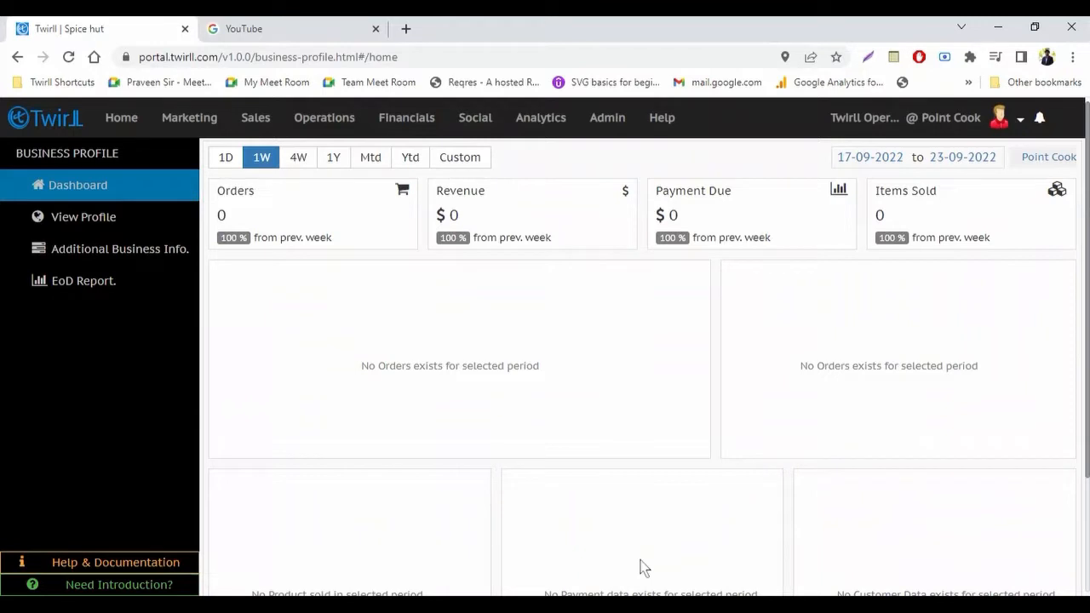
pyautogui.moveTo(678, 580)
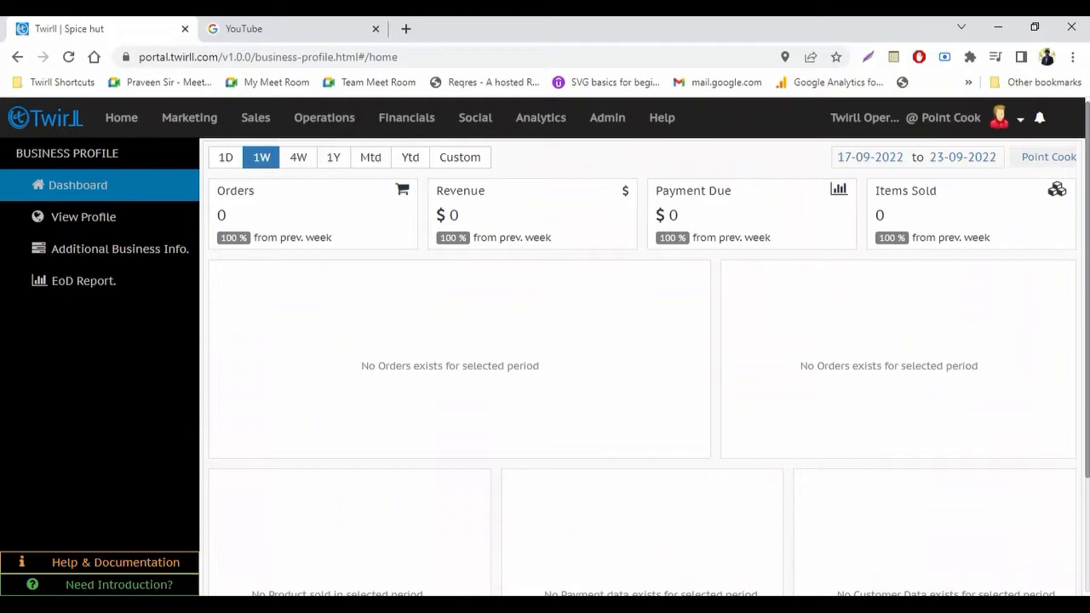
pyautogui.moveTo(381, 188)
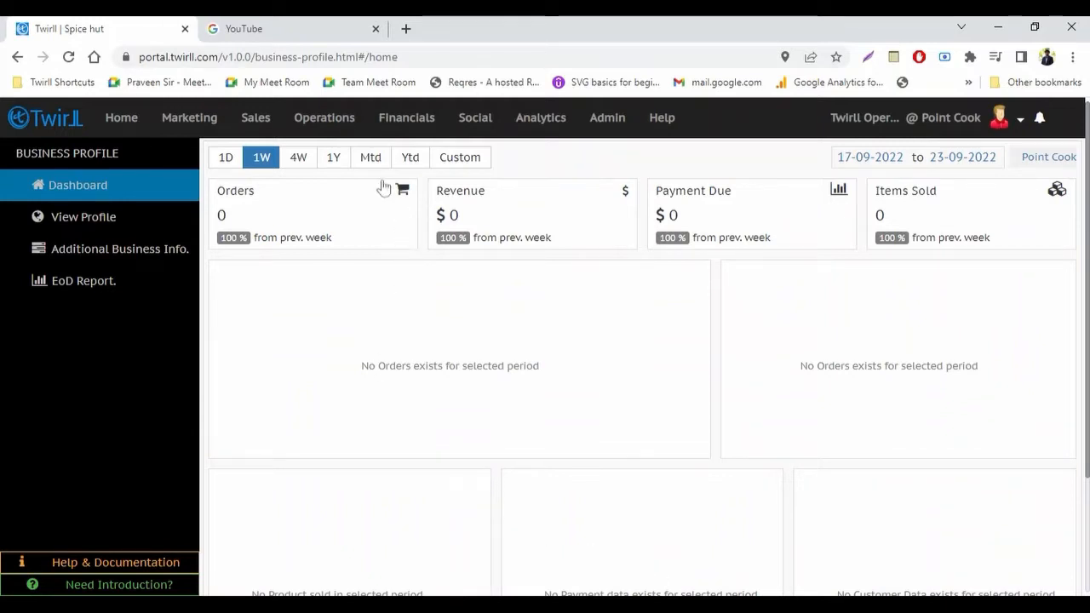
pyautogui.moveTo(283, 204)
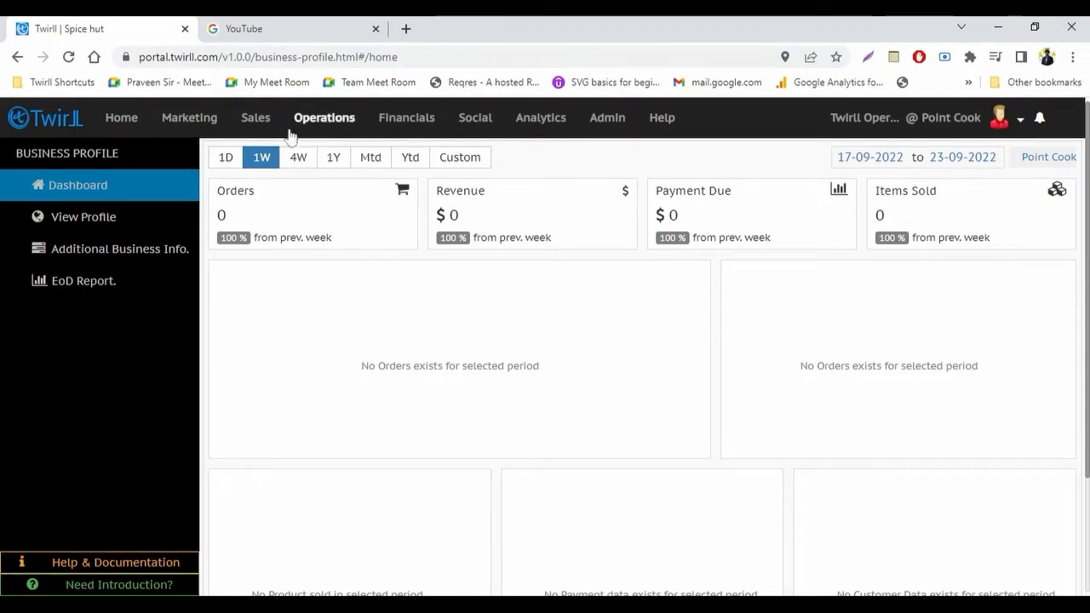
# Go to Operations > Item Overview to list all products.
pyautogui.click(324, 117)
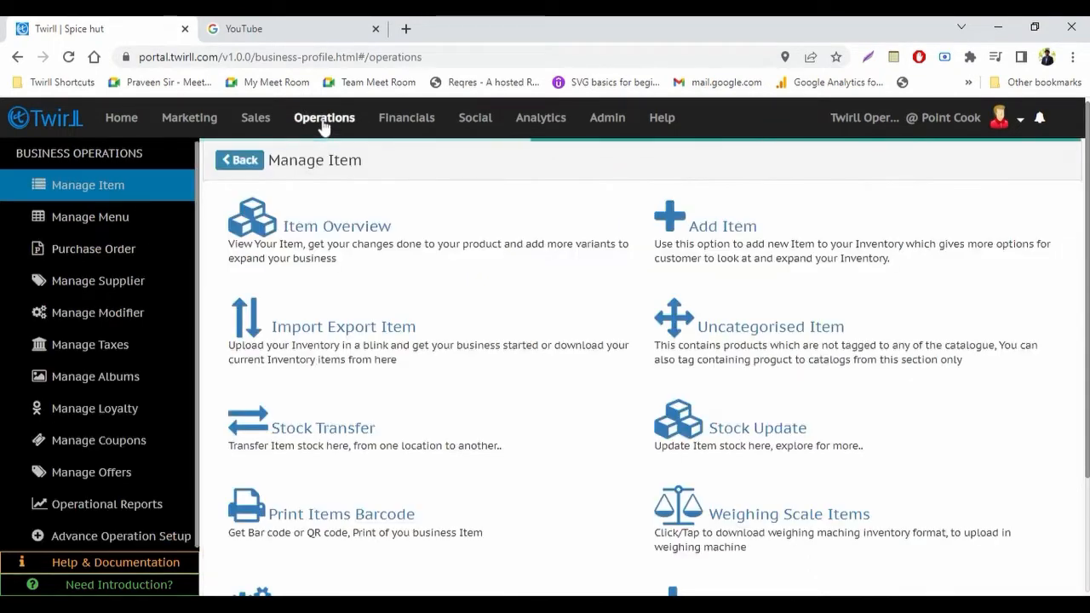
pyautogui.moveTo(313, 232)
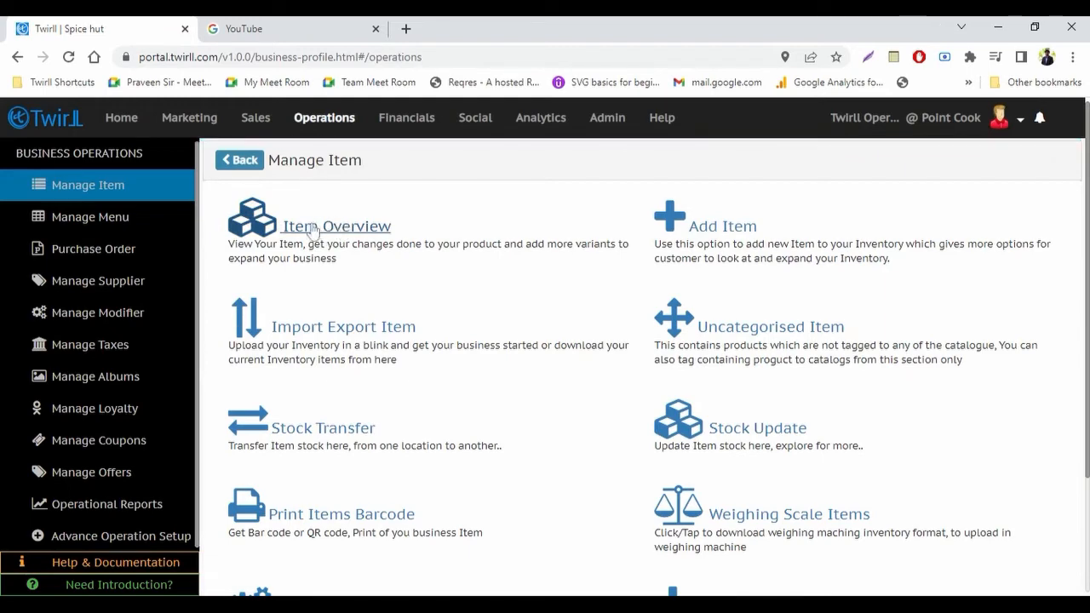
pyautogui.click(336, 224)
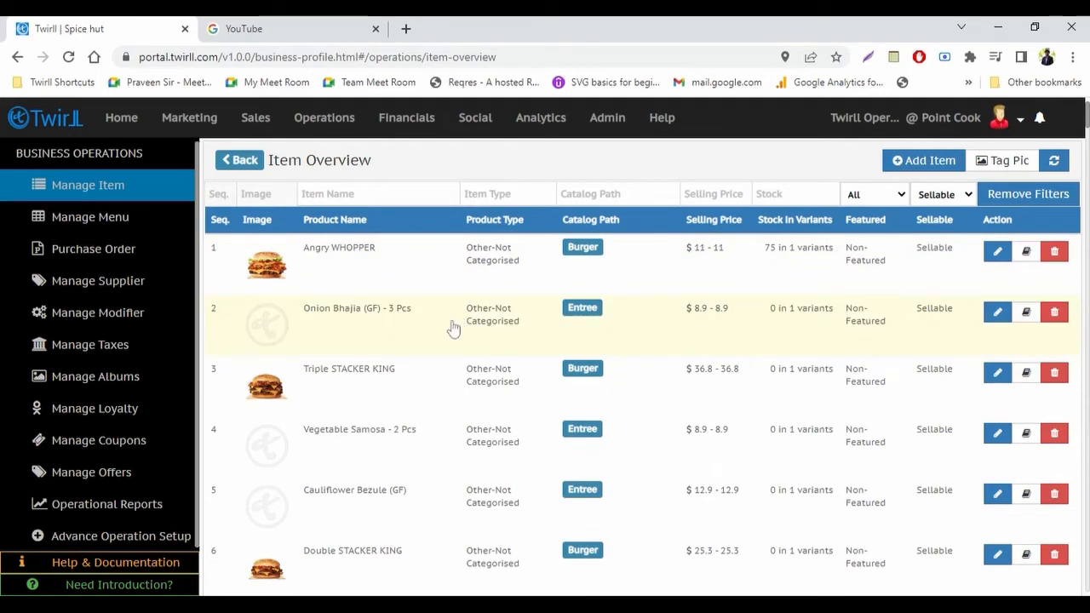
pyautogui.scroll(-3)
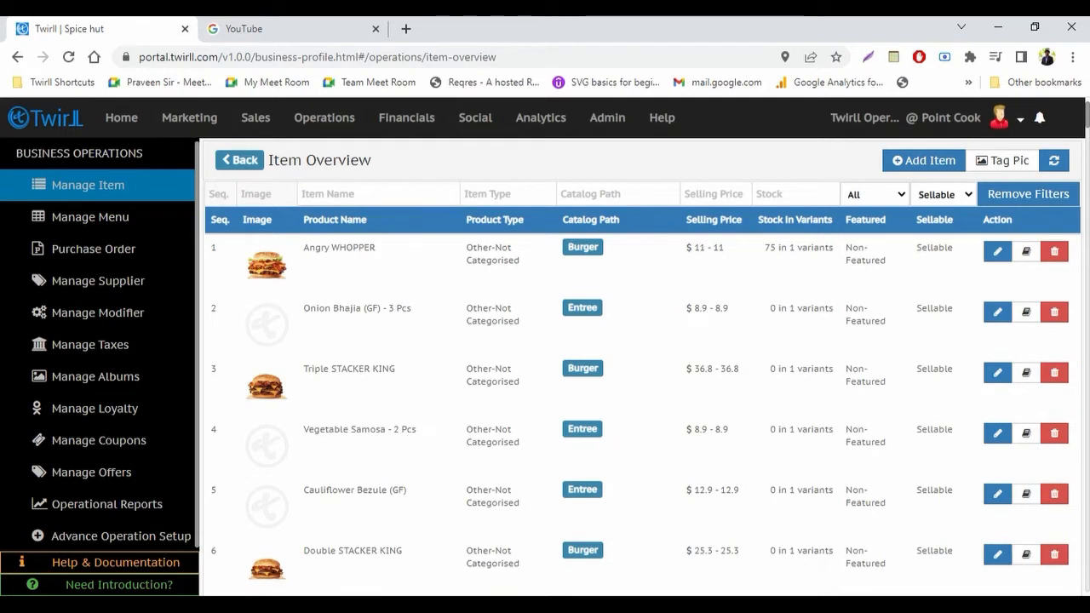
pyautogui.moveTo(973, 201)
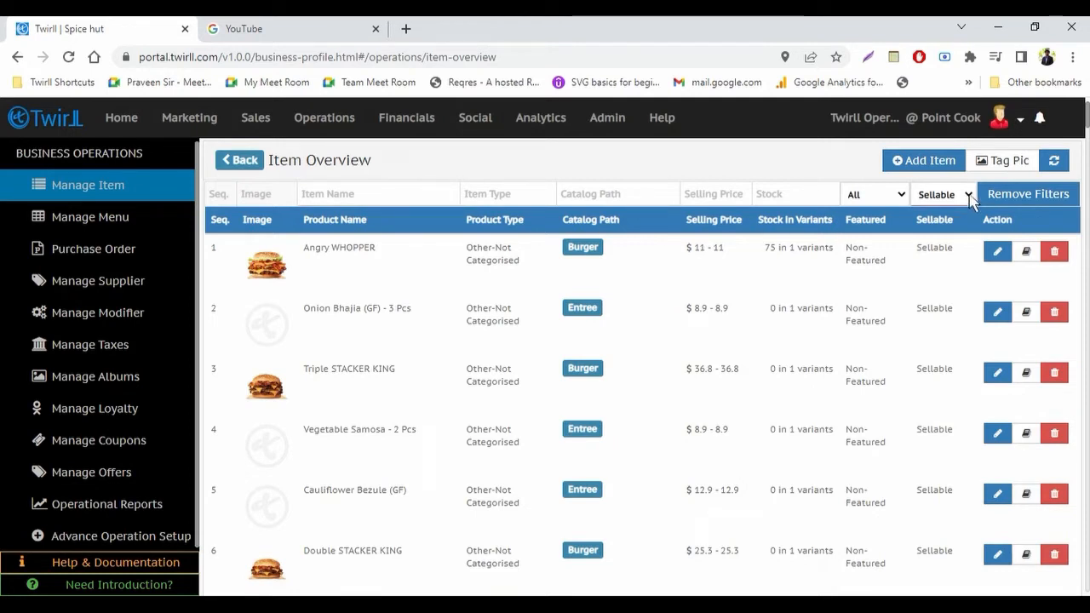
pyautogui.moveTo(968, 220)
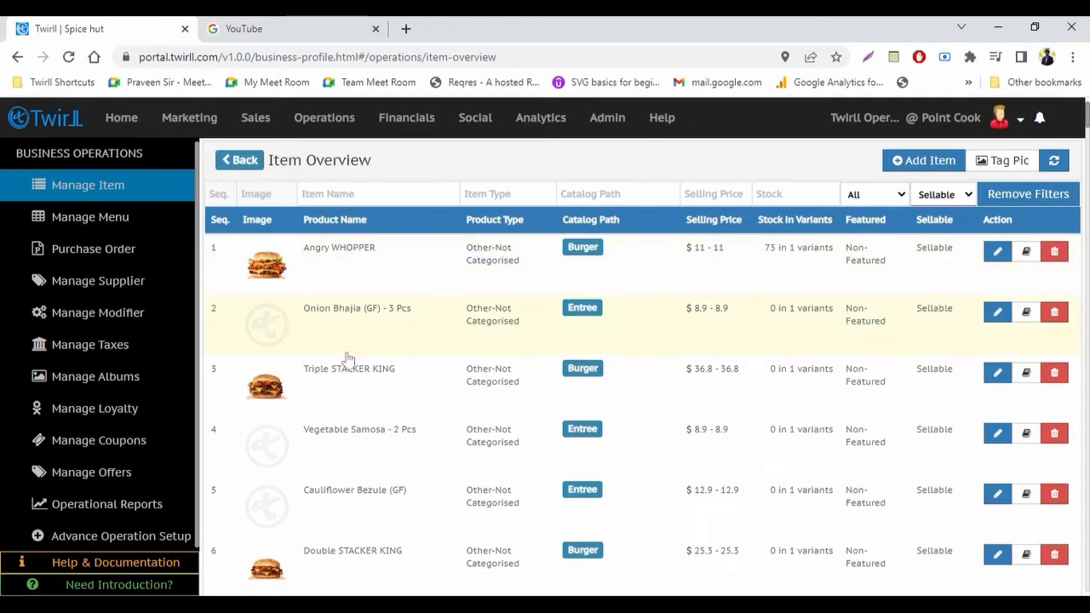
pyautogui.moveTo(411, 370)
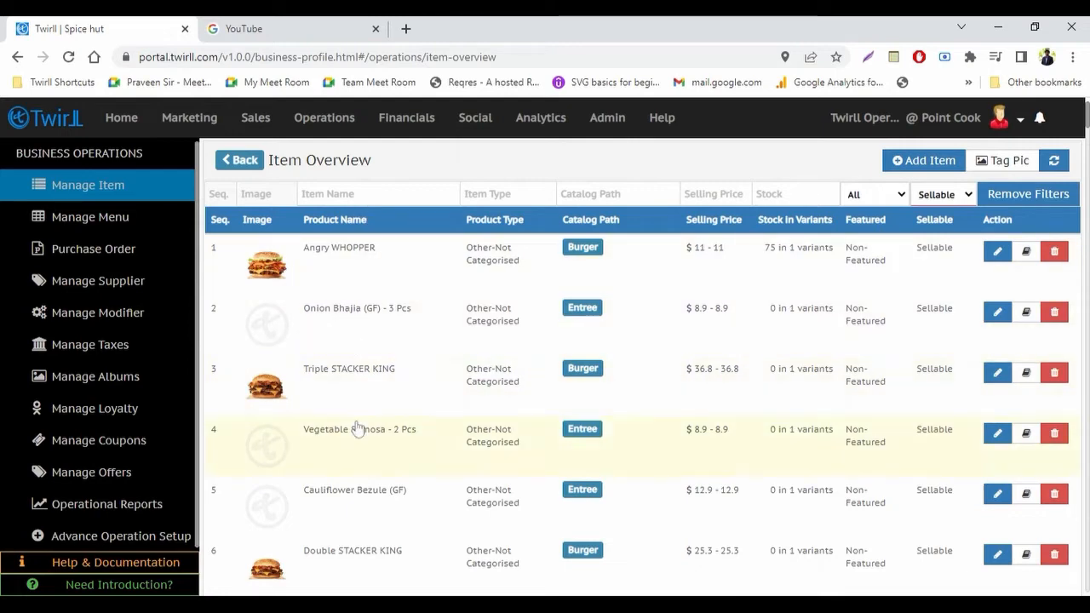
pyautogui.scroll(-3)
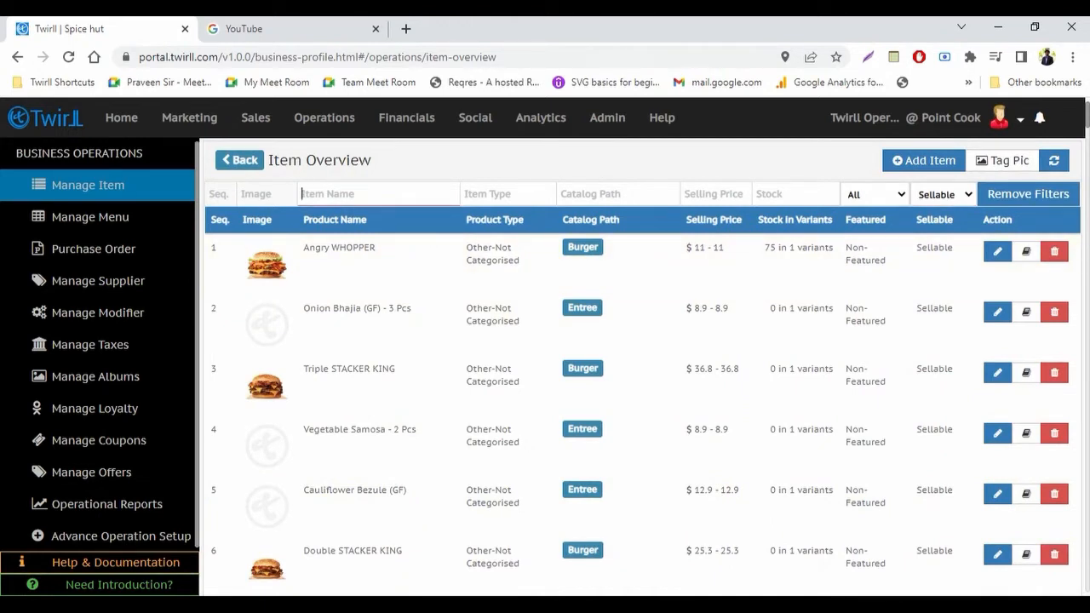
# Filter items by name 'veg' and open Vegetable Samosa - 2 Pcs details.
pyautogui.write('veg')
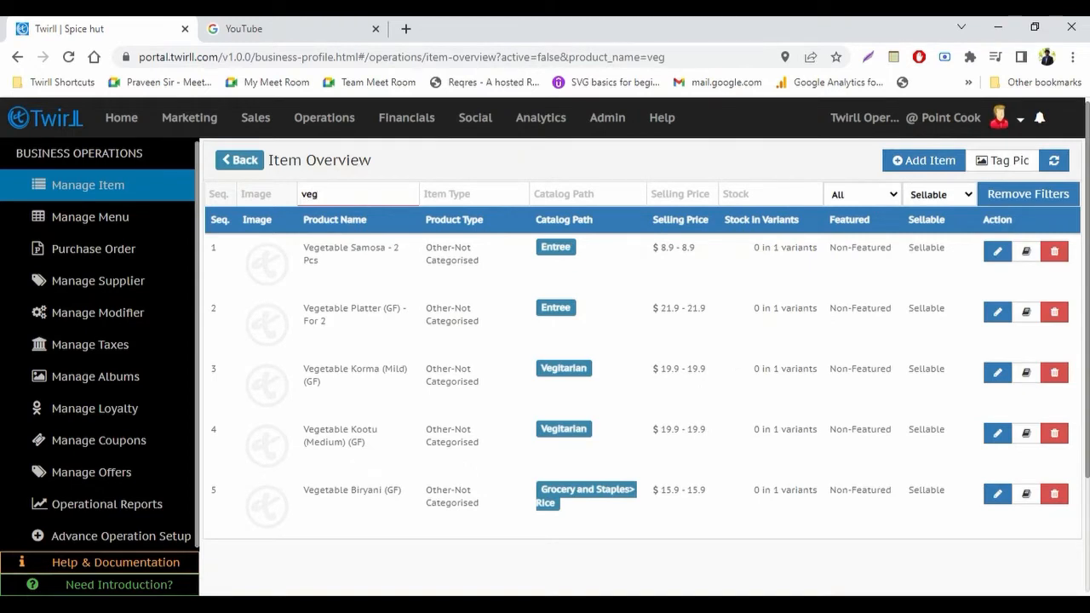
pyautogui.moveTo(344, 327)
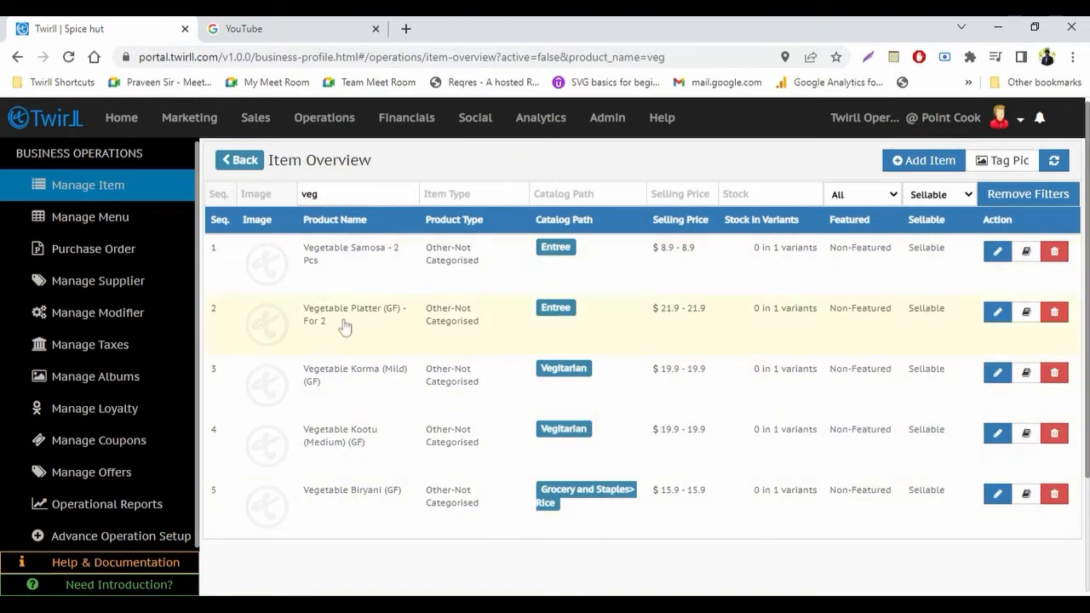
pyautogui.click(362, 264)
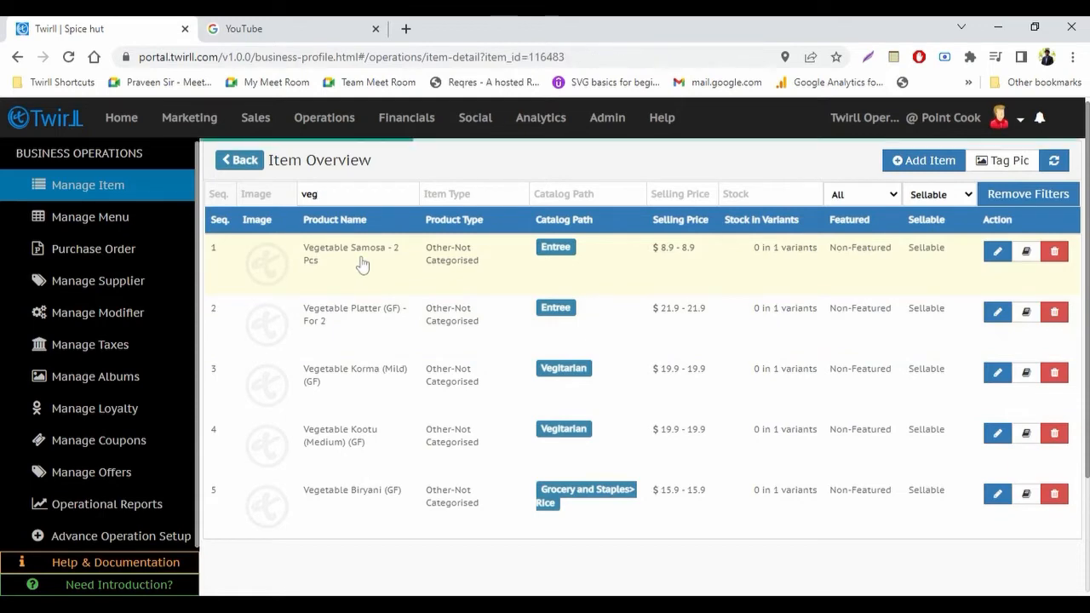
pyautogui.click(351, 253)
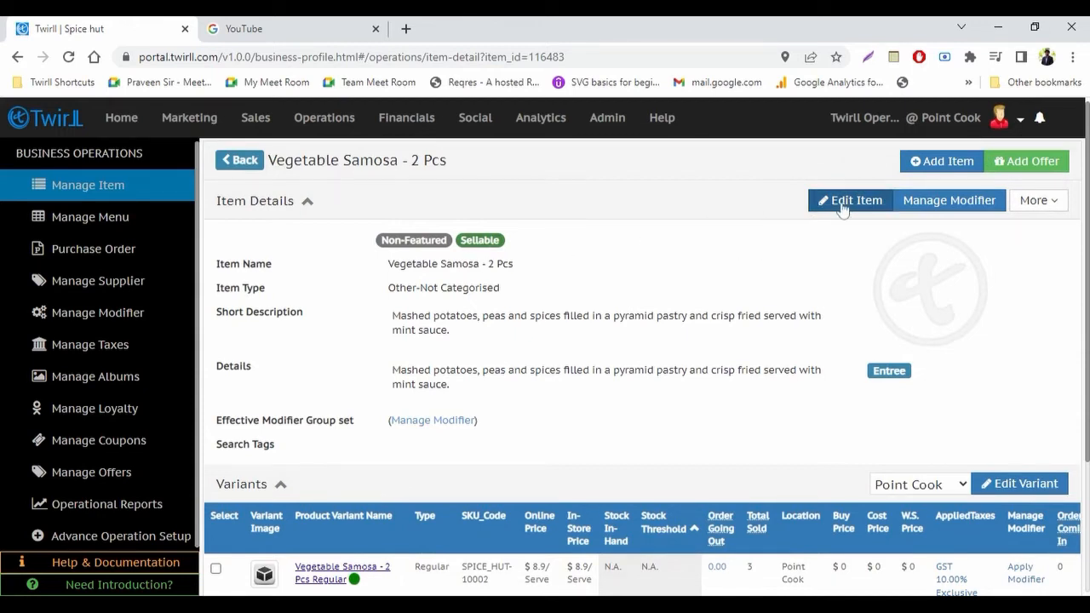
# Edit Vegetable Samosa - 2 Pcs and toggle its status to Non-Sellable.
pyautogui.click(850, 201)
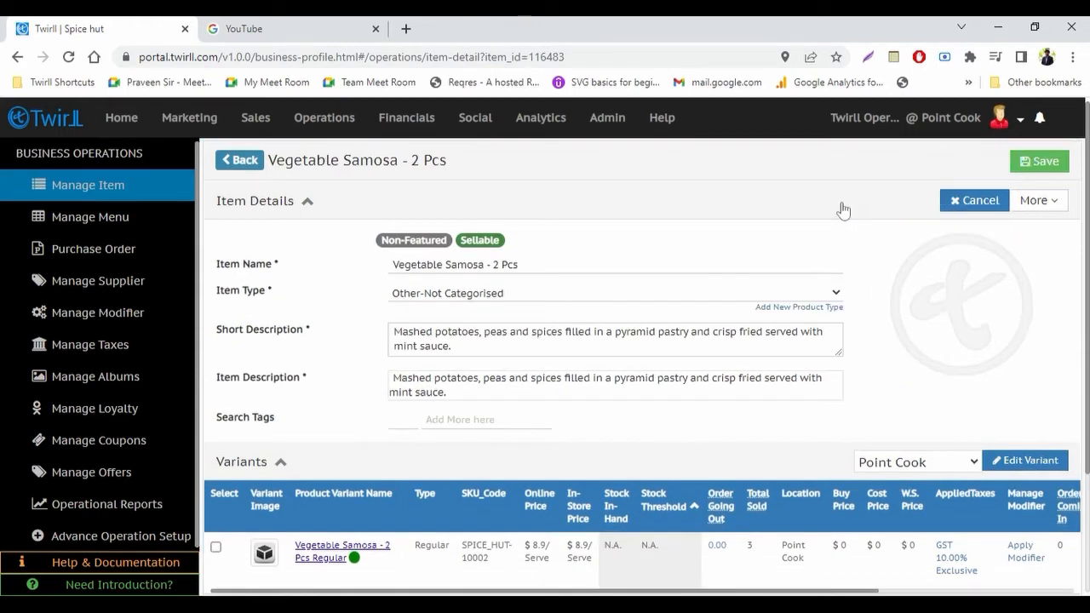
pyautogui.moveTo(491, 246)
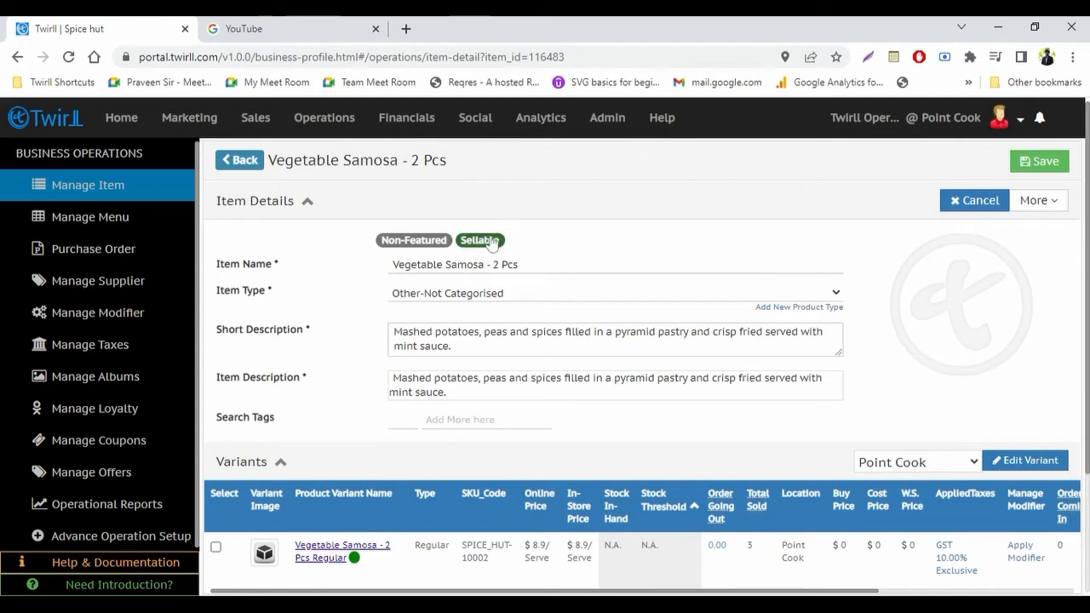
pyautogui.click(481, 239)
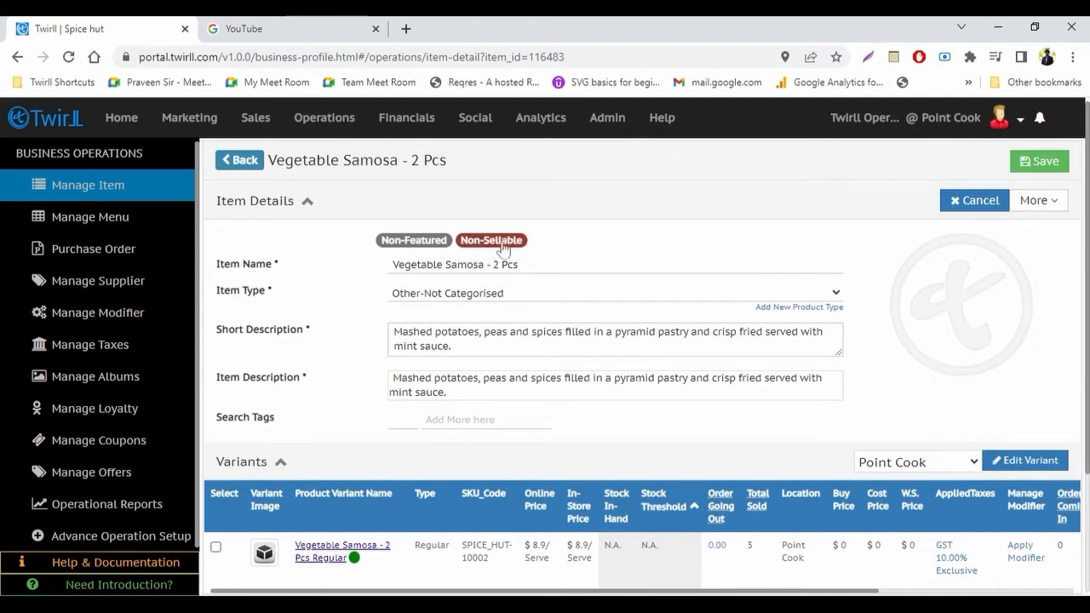
pyautogui.moveTo(923, 208)
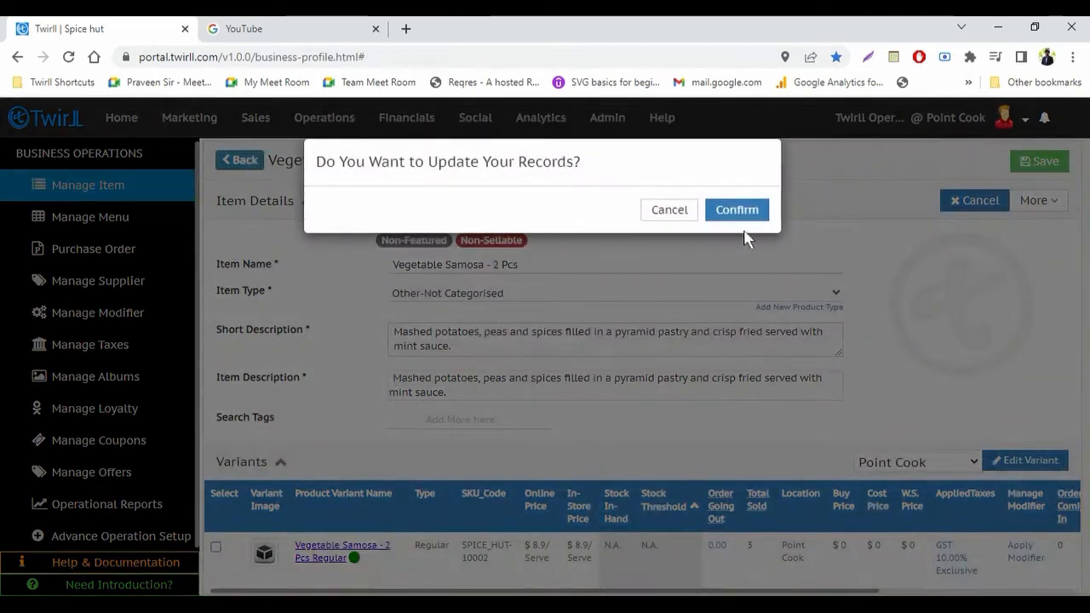
# Confirm the record update so Vegetable Samosa is saved as Non-Sellable.
pyautogui.click(736, 210)
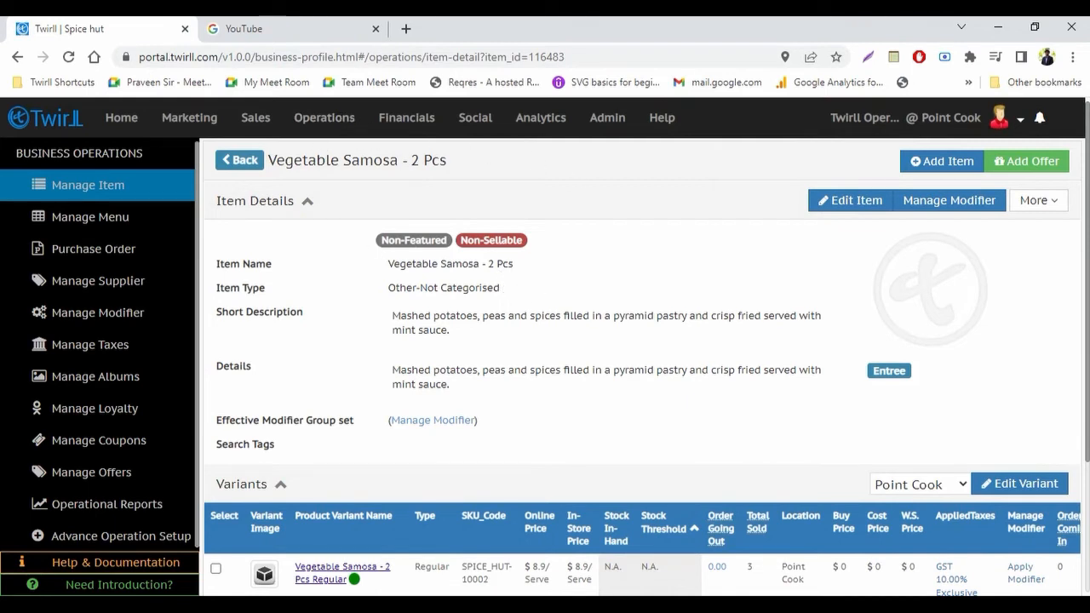
pyautogui.moveTo(525, 256)
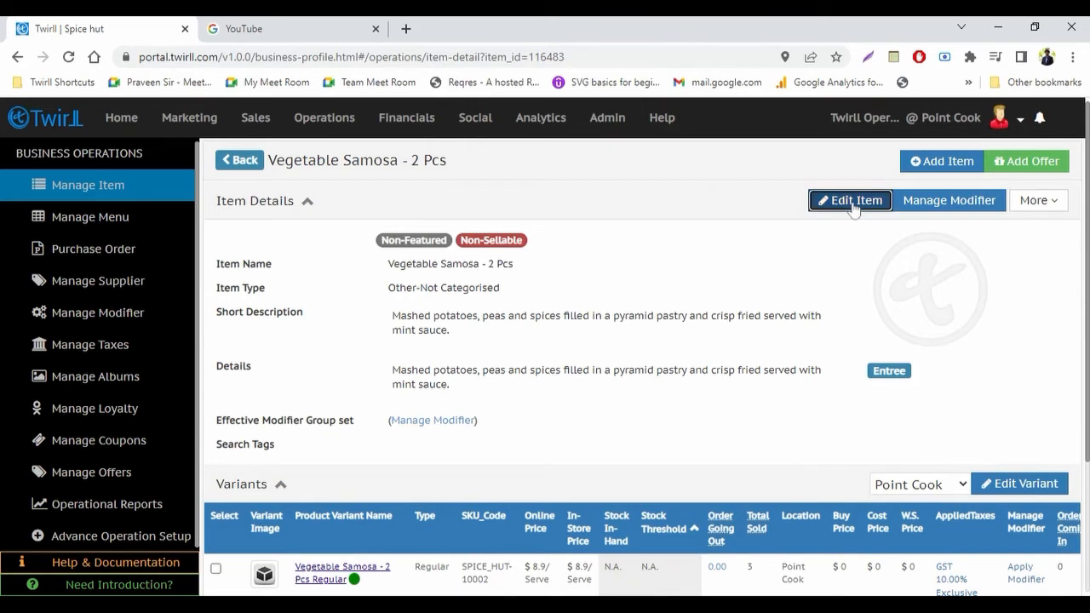
# Edit Vegetable Samosa again and save it back as Sellable.
pyautogui.click(852, 201)
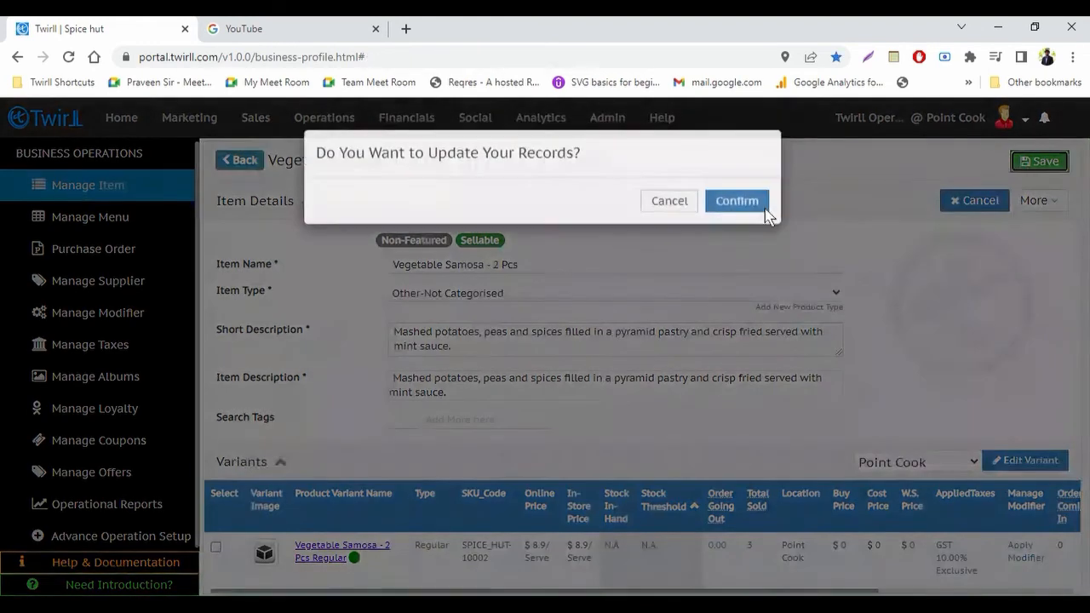
pyautogui.click(736, 201)
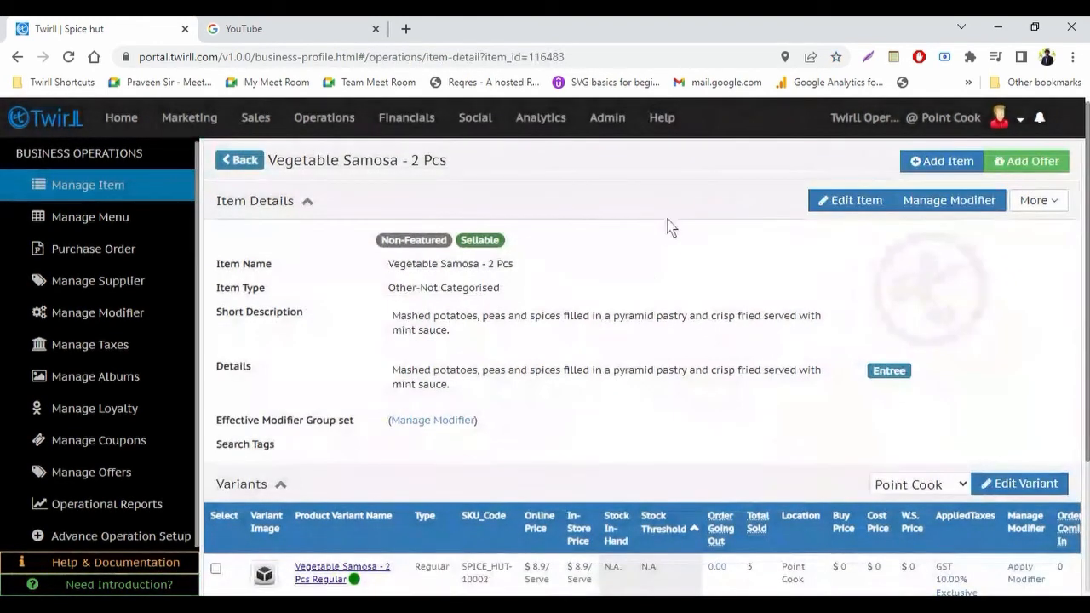